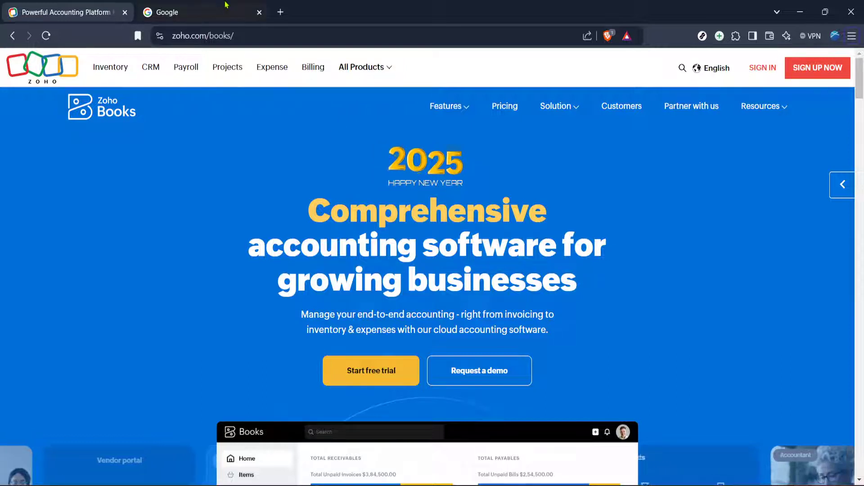
# Search Google for 'zoho books certification' using the autocomplete suggestion
pyautogui.click(202, 11)
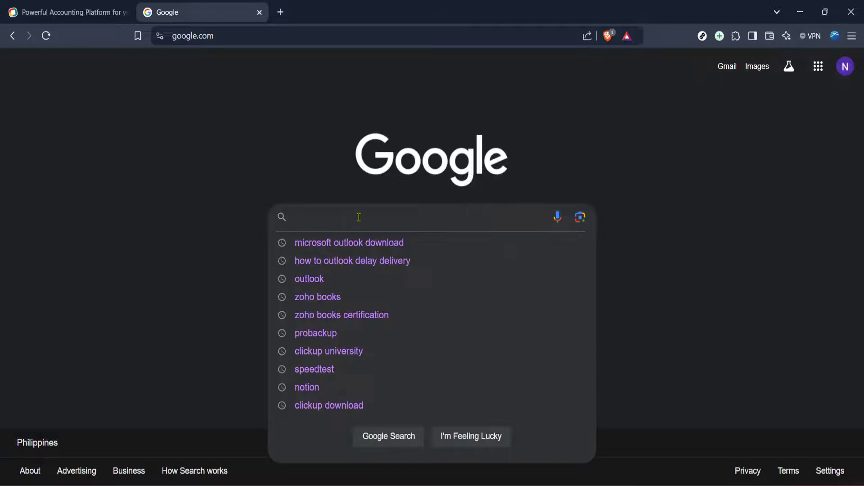
pyautogui.write('g')
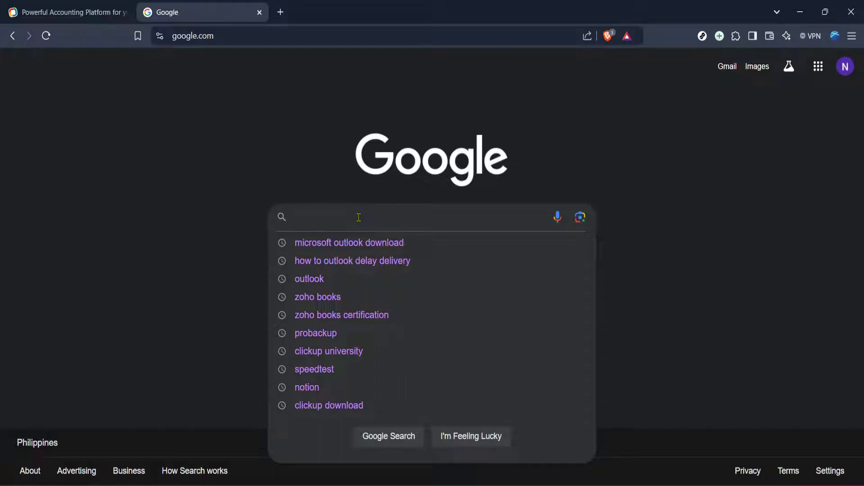
pyautogui.write('zoho')
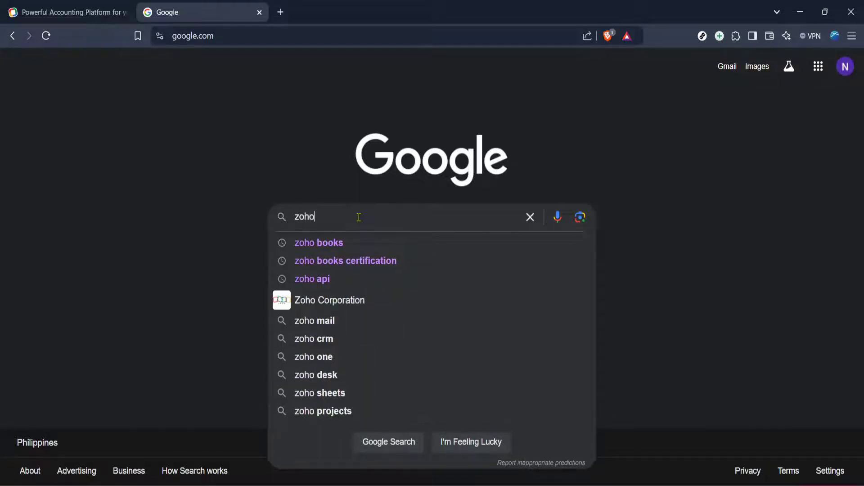
pyautogui.click(346, 260)
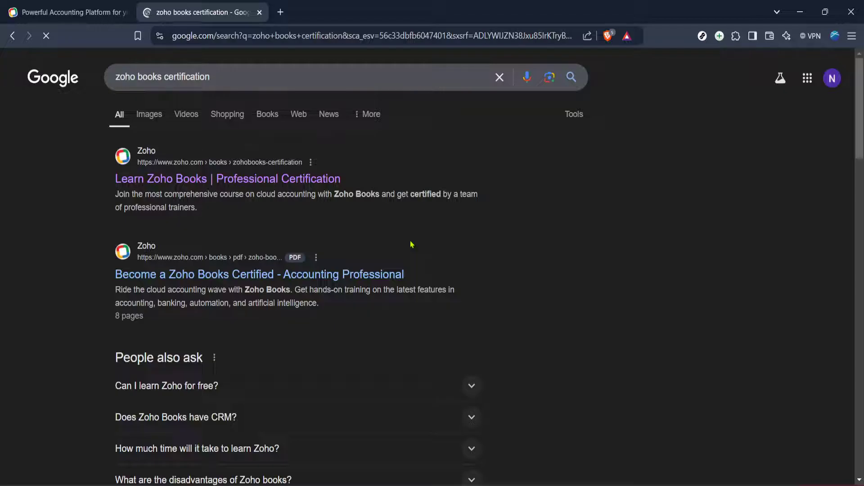
# Open the 'Learn Zoho Books | Professional Certification' result and go to Books sign-in
pyautogui.click(226, 179)
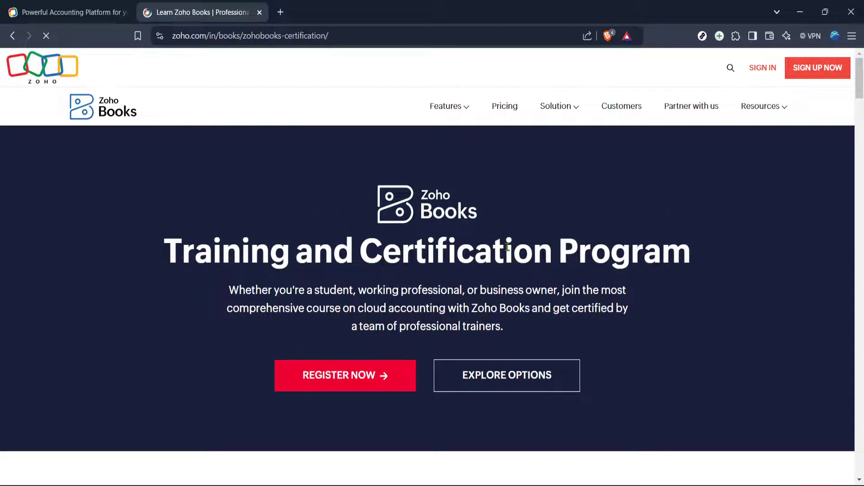
pyautogui.scroll(-3)
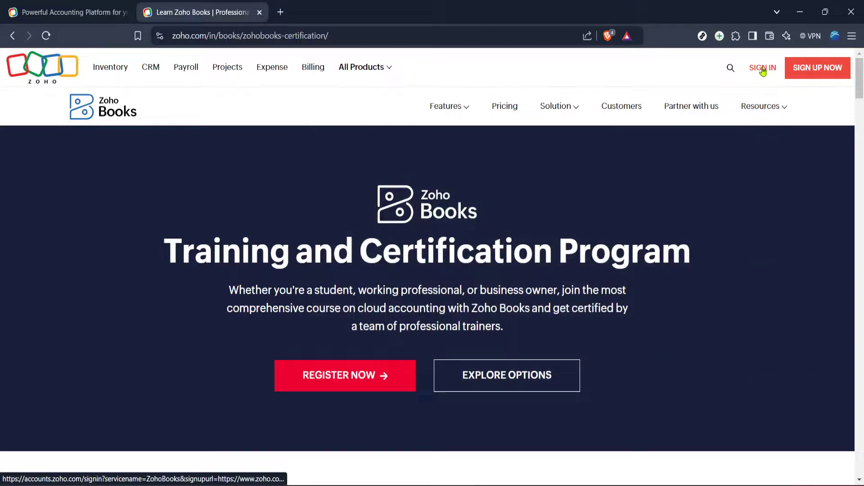
pyautogui.click(762, 68)
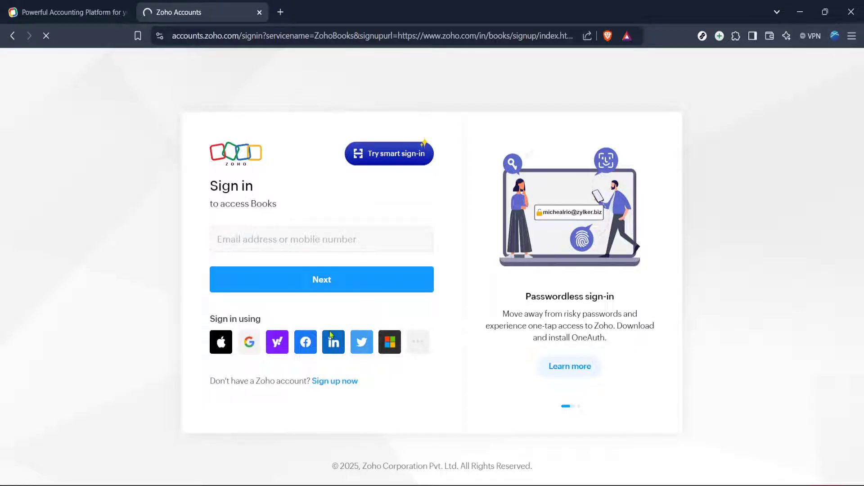
# Sign in with the existing Google account and acknowledge the daily sign-in limit notice
pyautogui.click(248, 342)
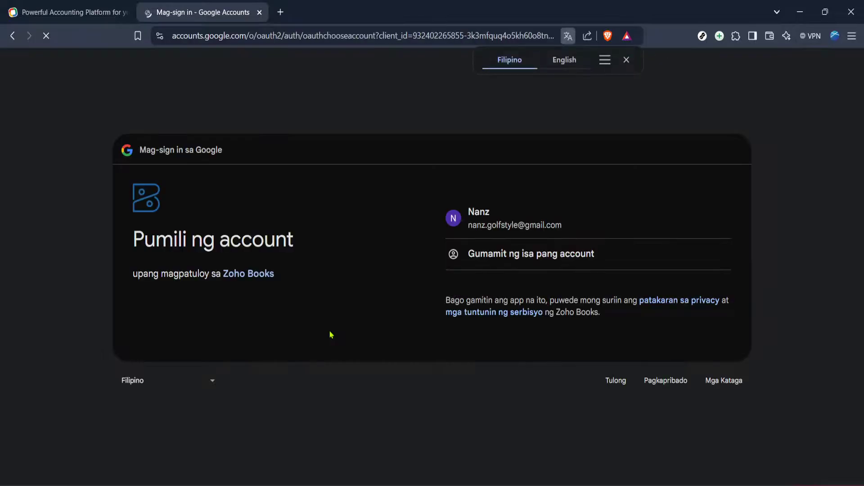
pyautogui.click(626, 59)
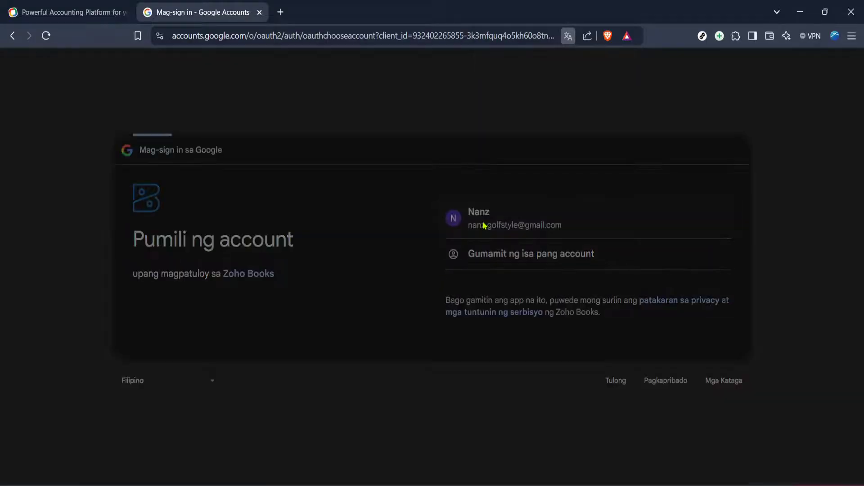
pyautogui.click(524, 218)
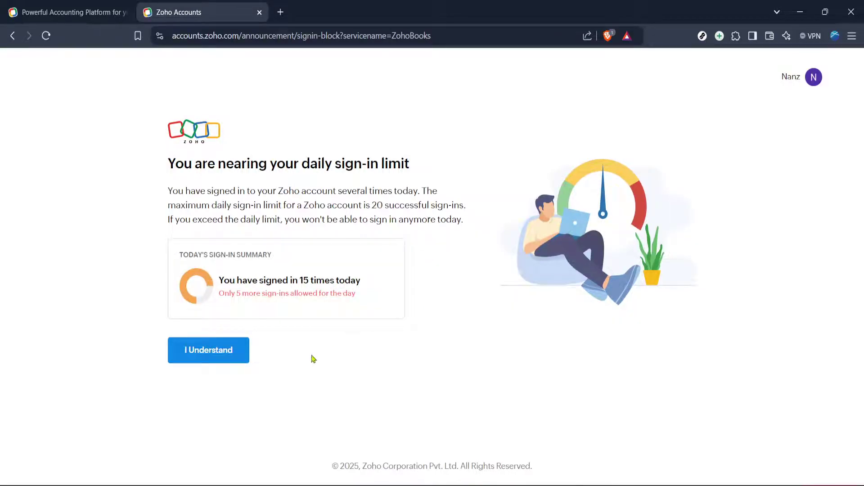
pyautogui.moveTo(331, 339)
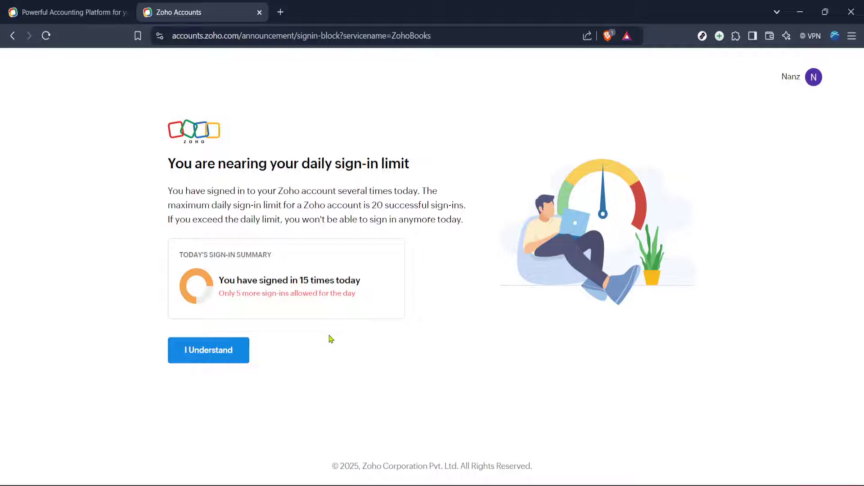
pyautogui.moveTo(291, 354)
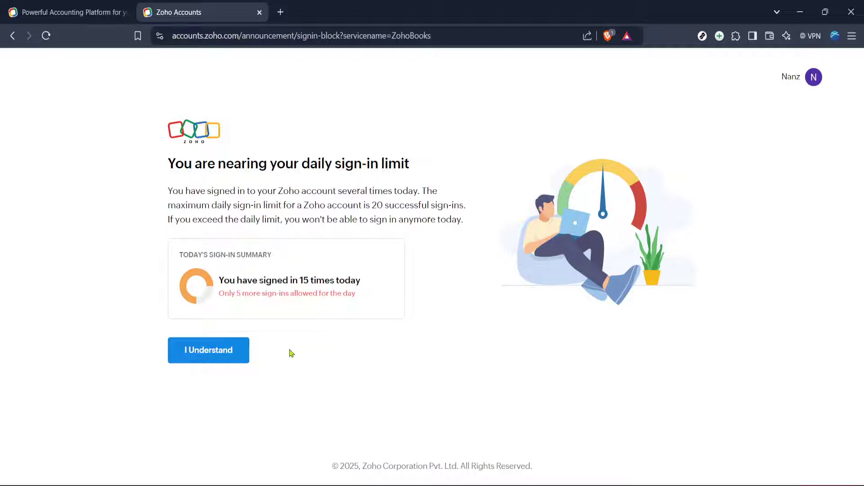
pyautogui.moveTo(271, 361)
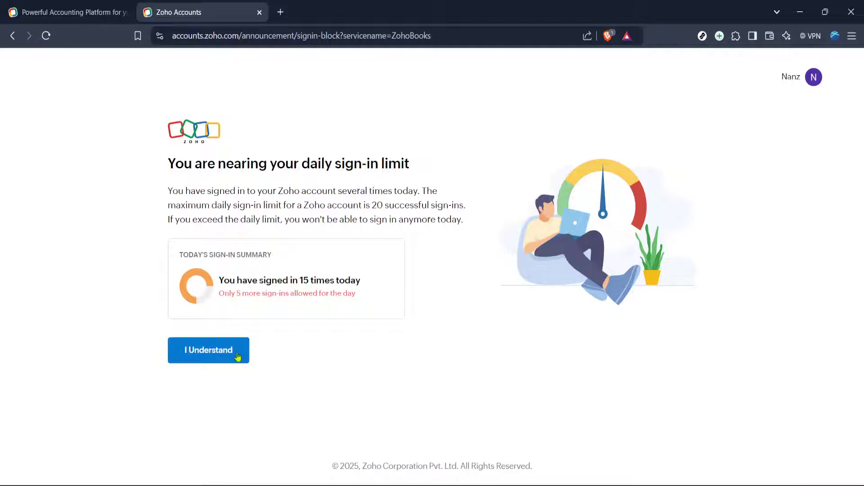
pyautogui.click(208, 350)
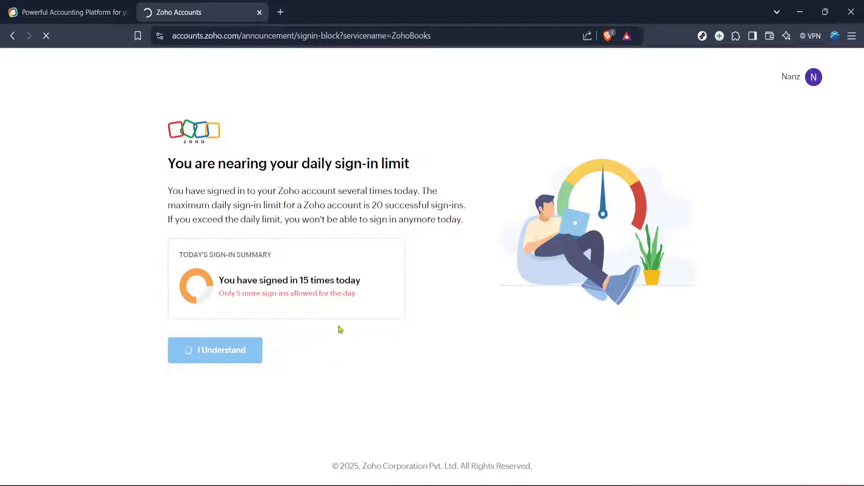
# Finish sign-in so the Zoho Books home dashboard shows its getting-started checklist
pyautogui.click(215, 350)
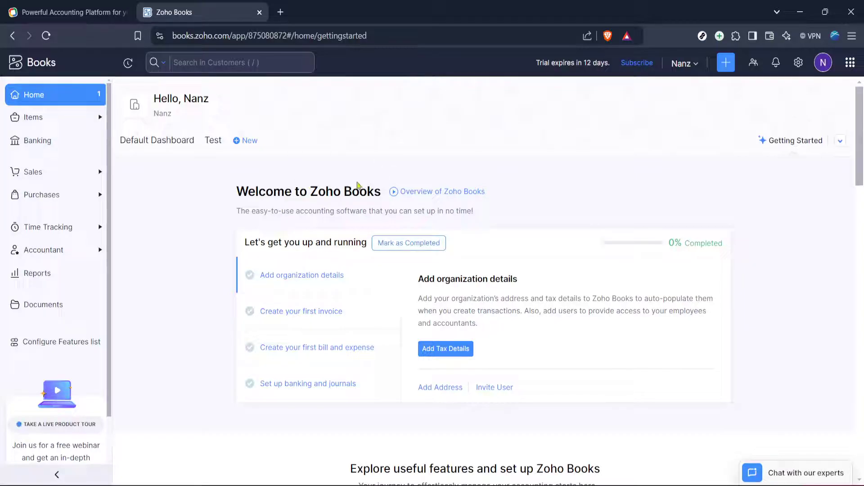
pyautogui.moveTo(368, 157)
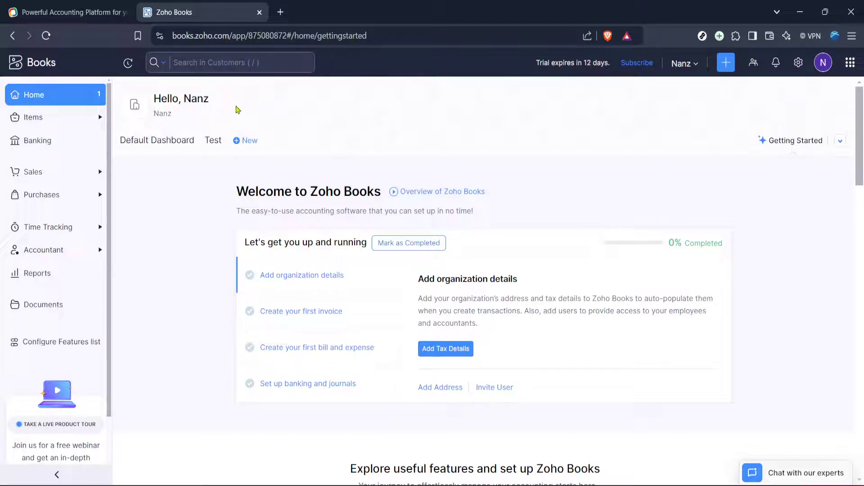
pyautogui.moveTo(286, 15)
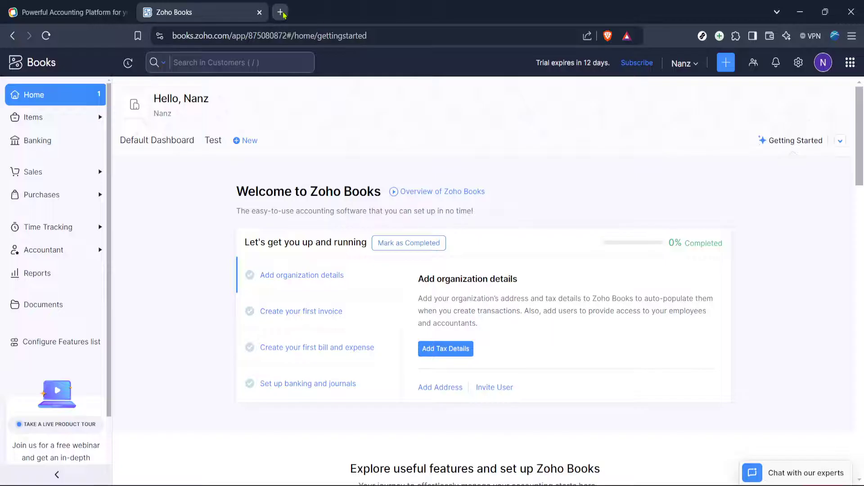
# In a new tab, rerun the Google search for 'zoho books certification'
pyautogui.click(280, 13)
pyautogui.write('google.com')
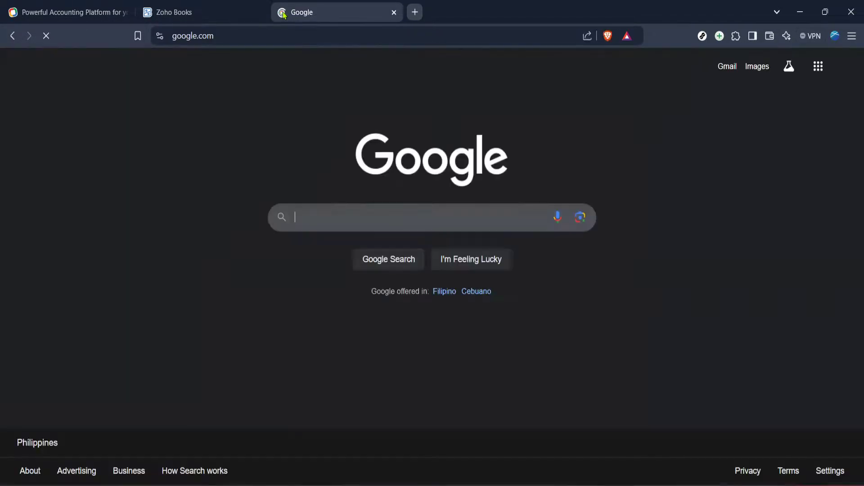
pyautogui.click(408, 216)
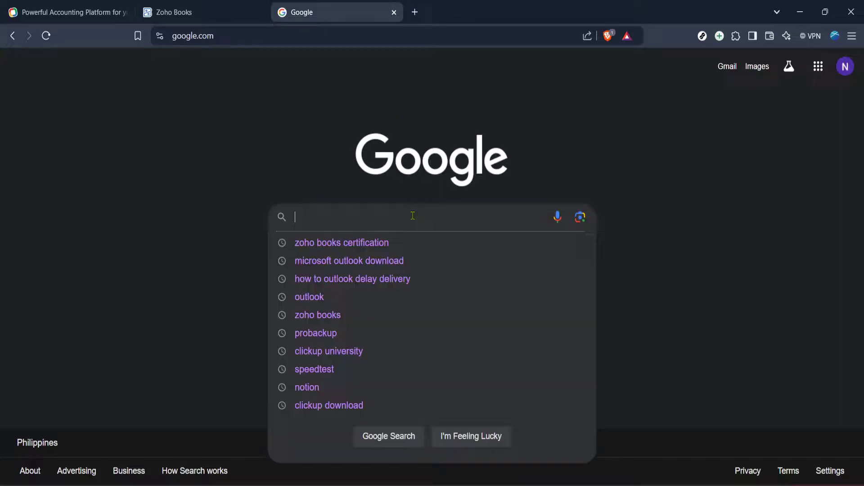
pyautogui.click(342, 243)
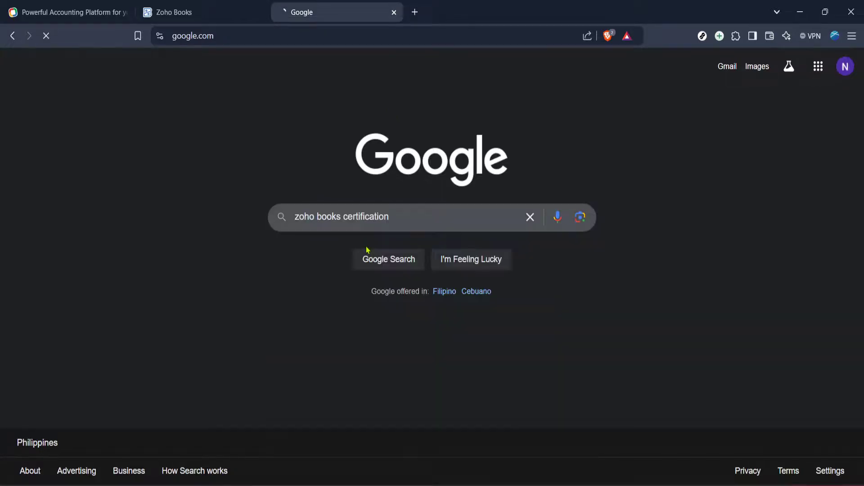
pyautogui.click(388, 259)
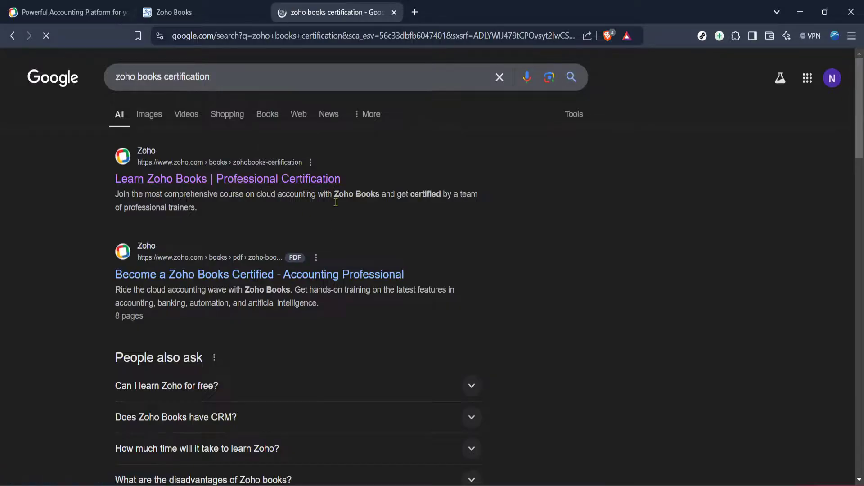
# Open the Zoho Books professional certification page and its REGISTER NOW form
pyautogui.click(227, 179)
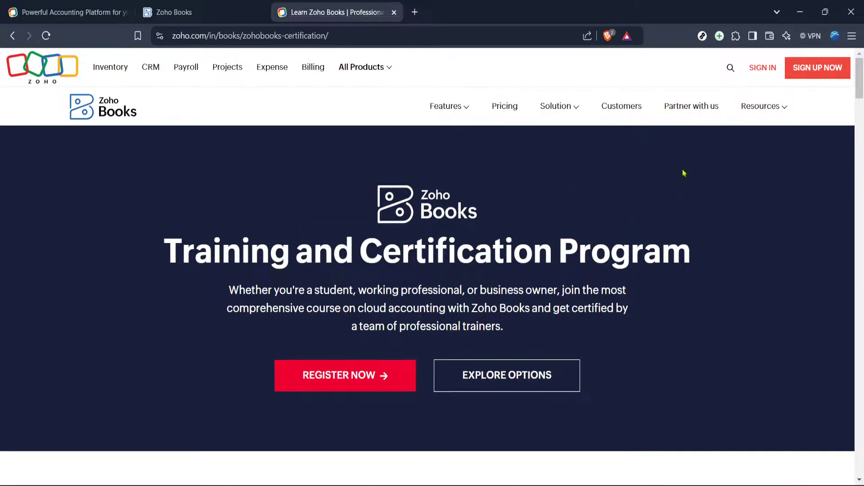
pyautogui.scroll(-3)
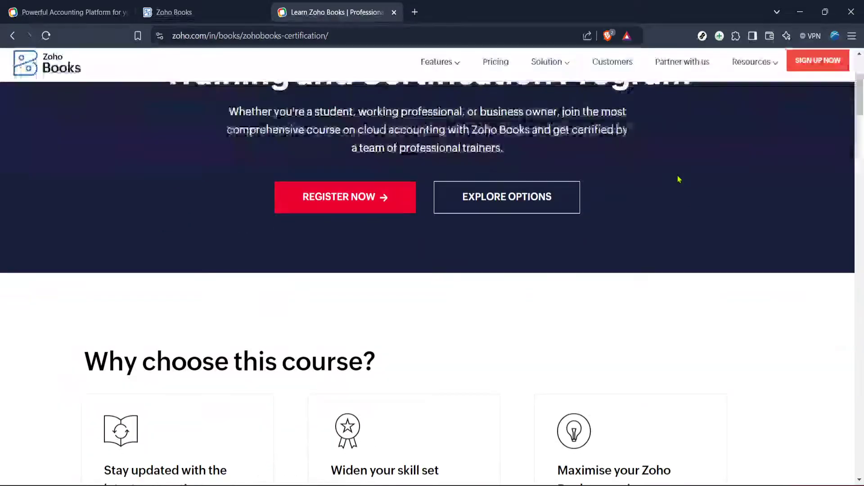
pyautogui.scroll(3)
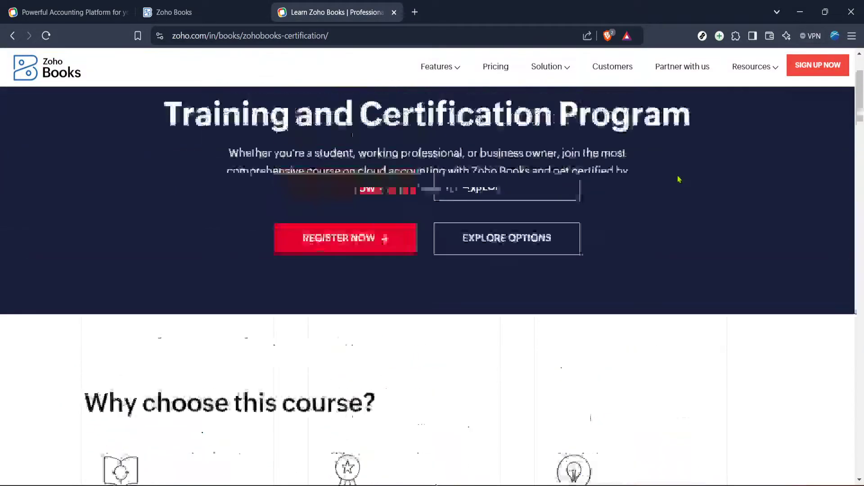
pyautogui.click(345, 238)
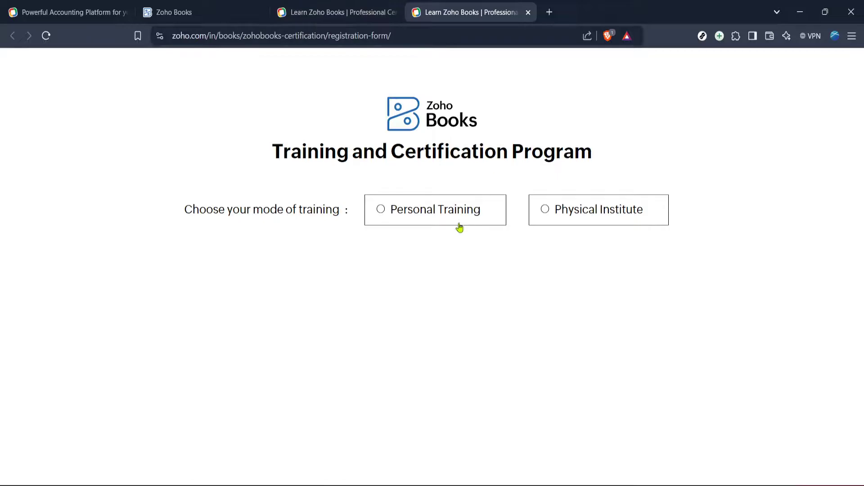
# Try the mode and role options, settling on Personal Training and Prospect/Customer
pyautogui.click(381, 209)
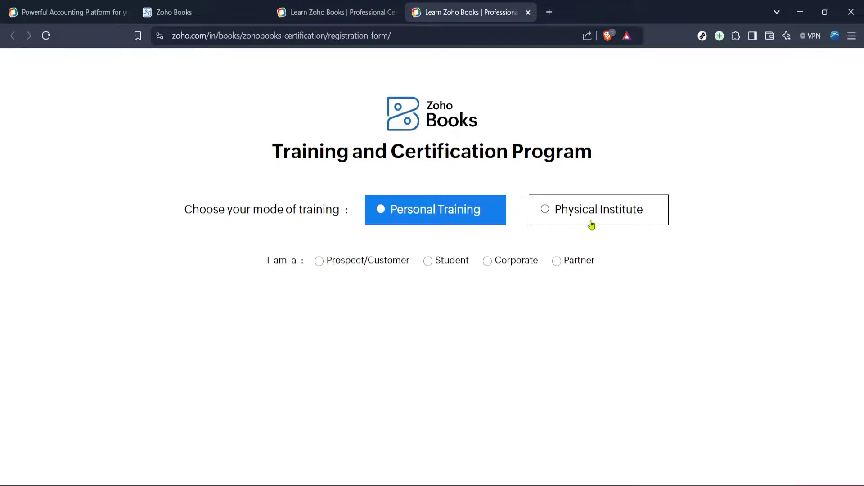
pyautogui.click(599, 209)
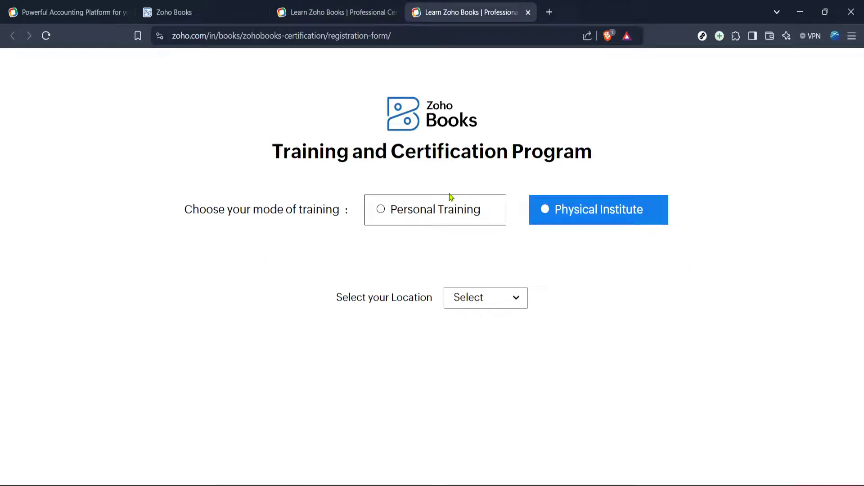
pyautogui.click(435, 209)
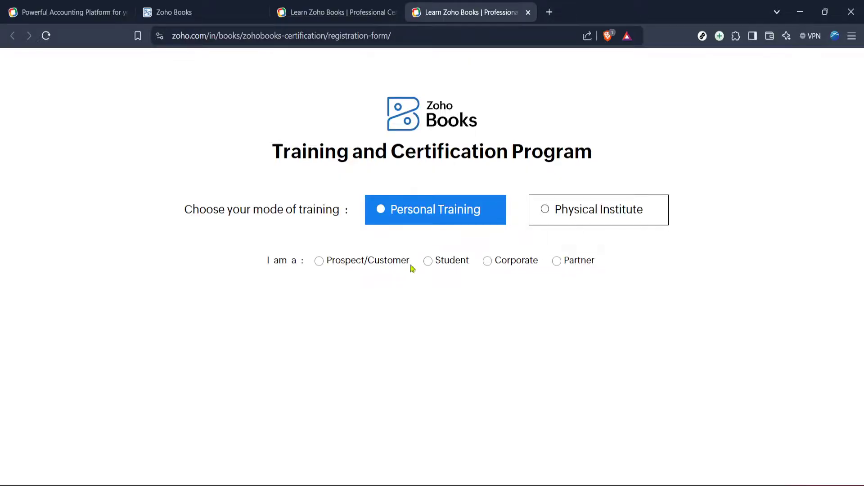
pyautogui.moveTo(369, 260)
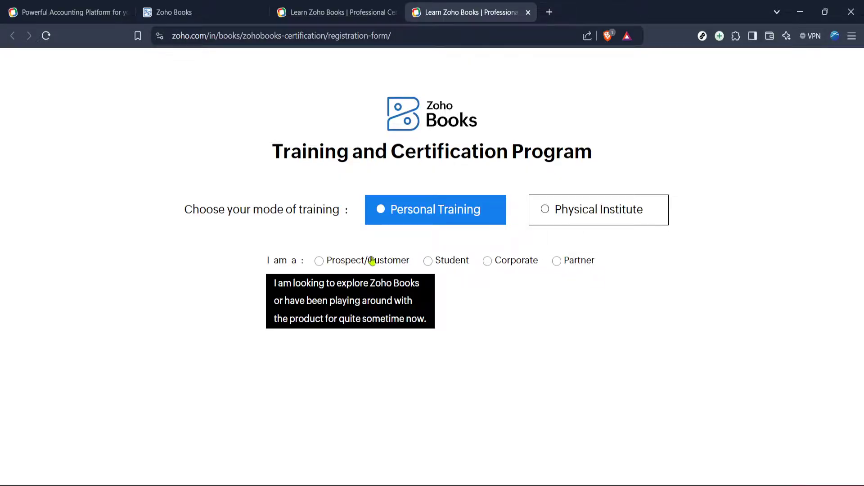
pyautogui.click(487, 260)
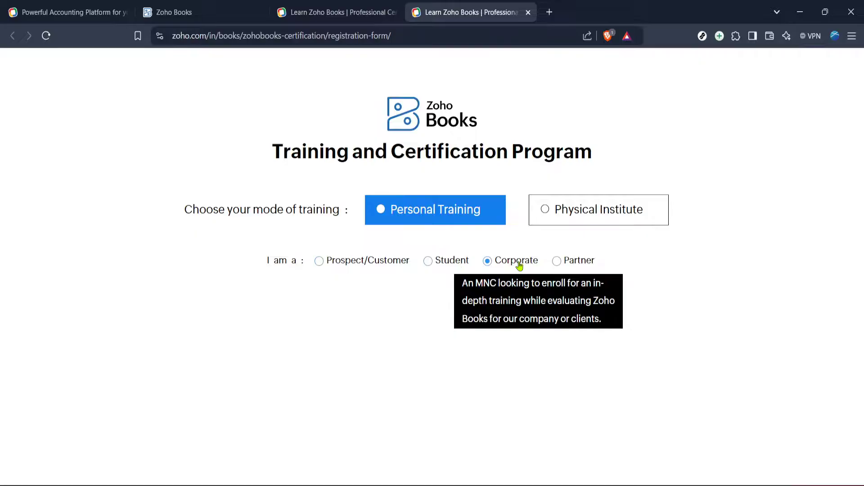
pyautogui.click(557, 260)
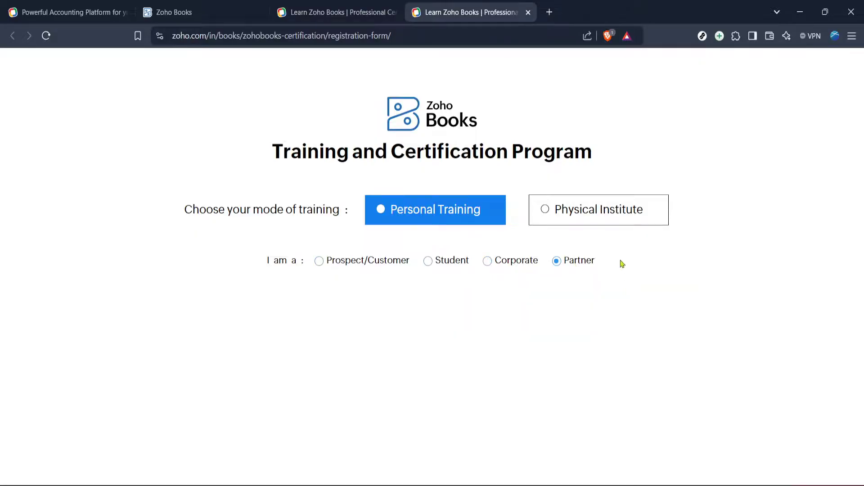
pyautogui.click(598, 210)
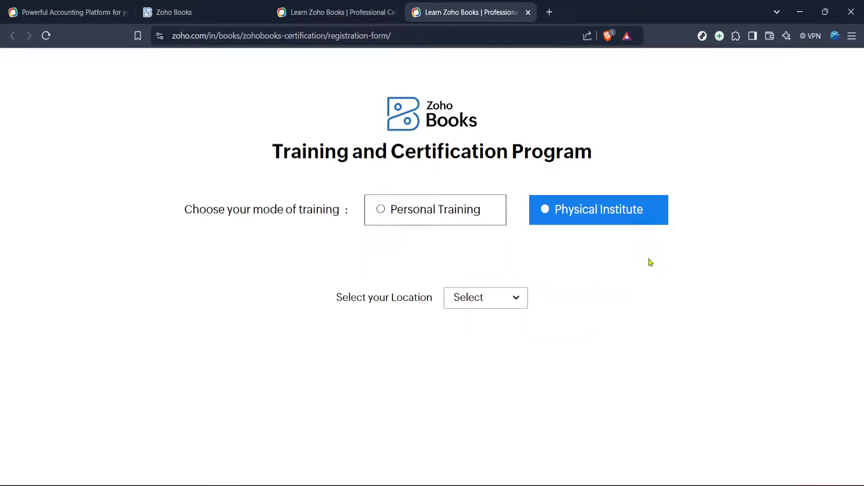
pyautogui.click(484, 297)
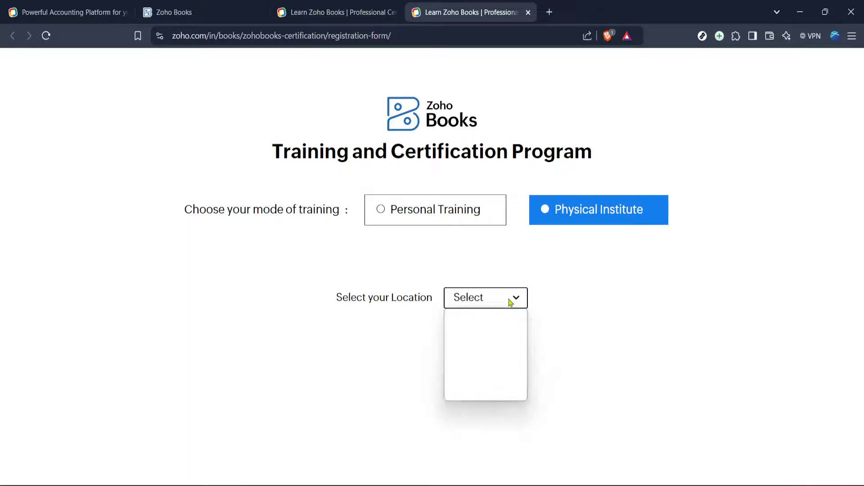
pyautogui.click(434, 209)
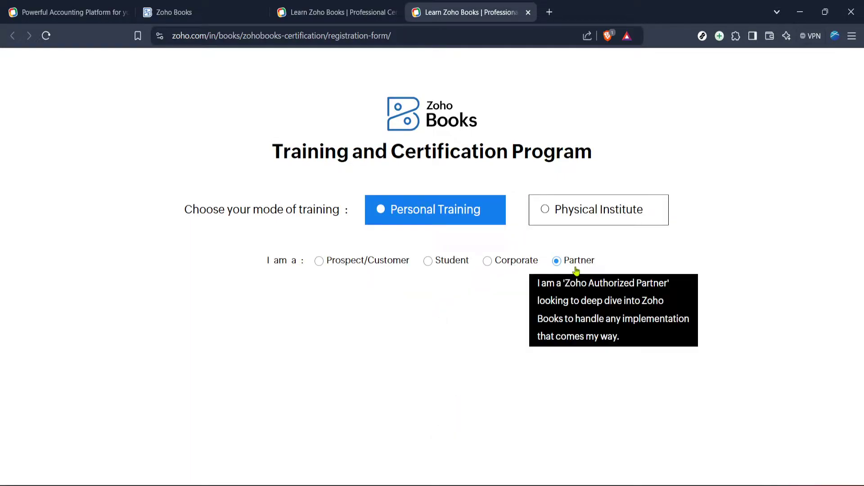
pyautogui.moveTo(729, 348)
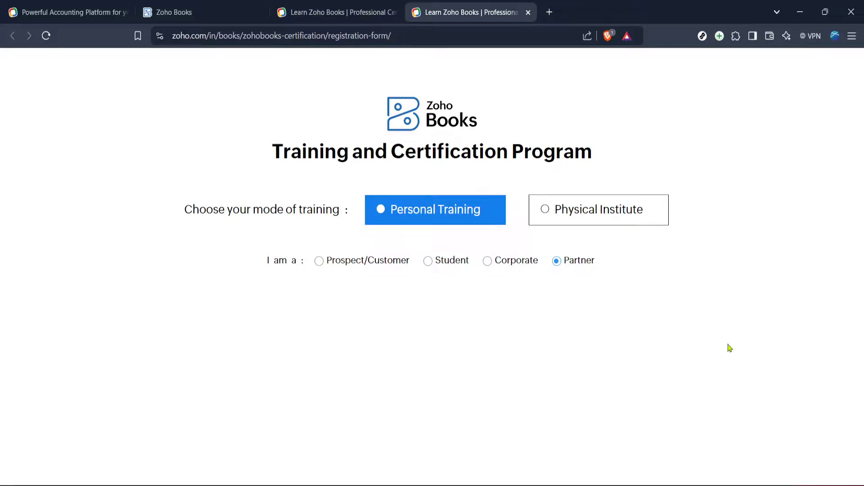
pyautogui.moveTo(687, 335)
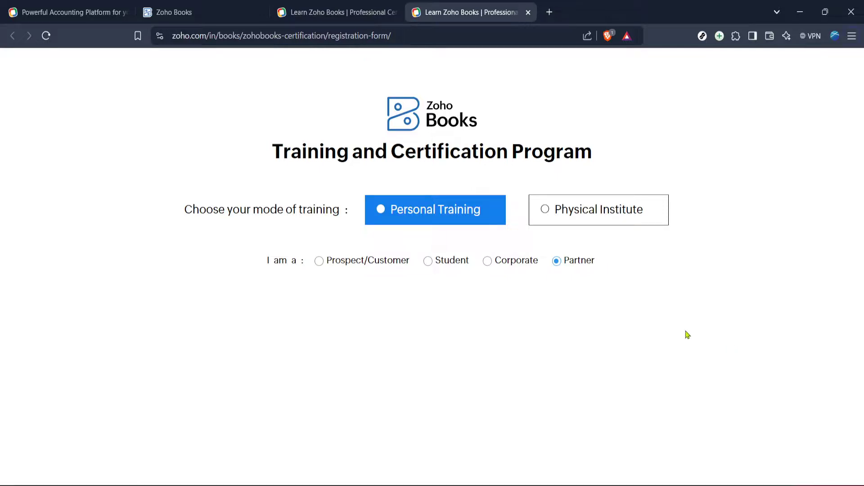
pyautogui.moveTo(497, 304)
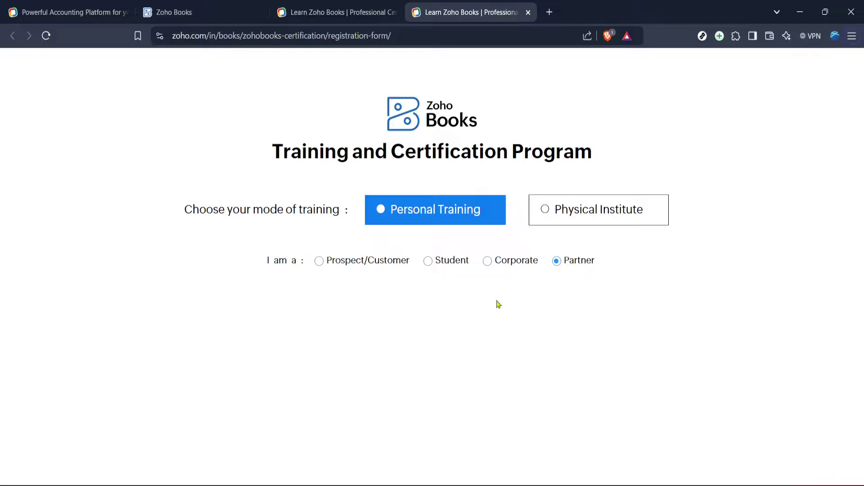
pyautogui.click(319, 260)
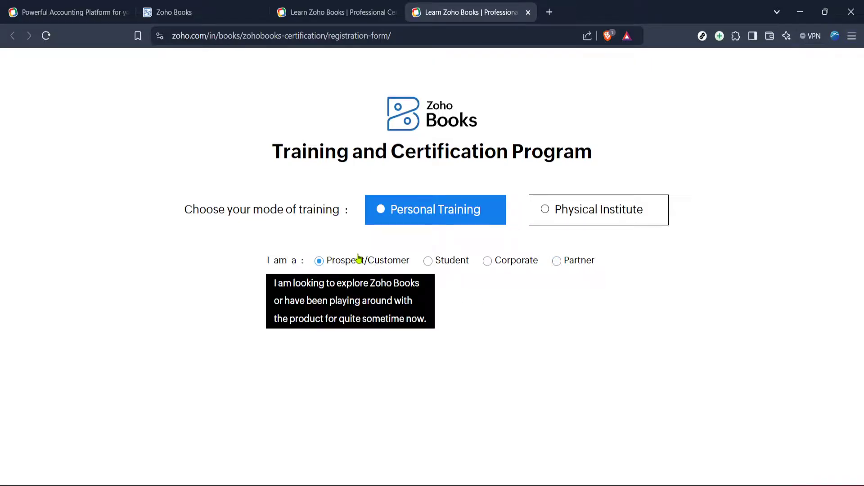
pyautogui.moveTo(752, 341)
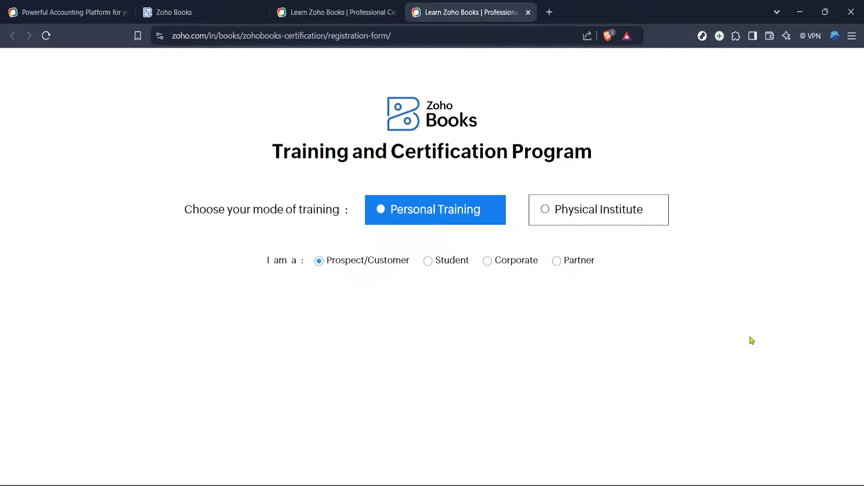
pyautogui.moveTo(739, 334)
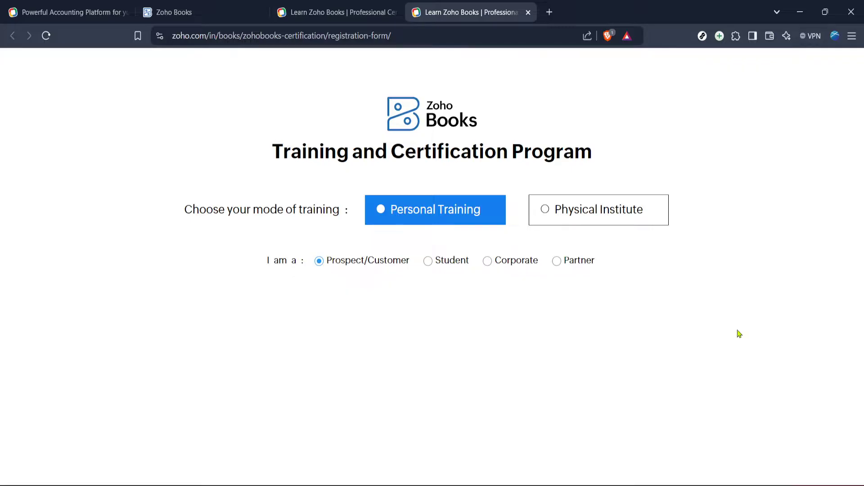
pyautogui.moveTo(727, 329)
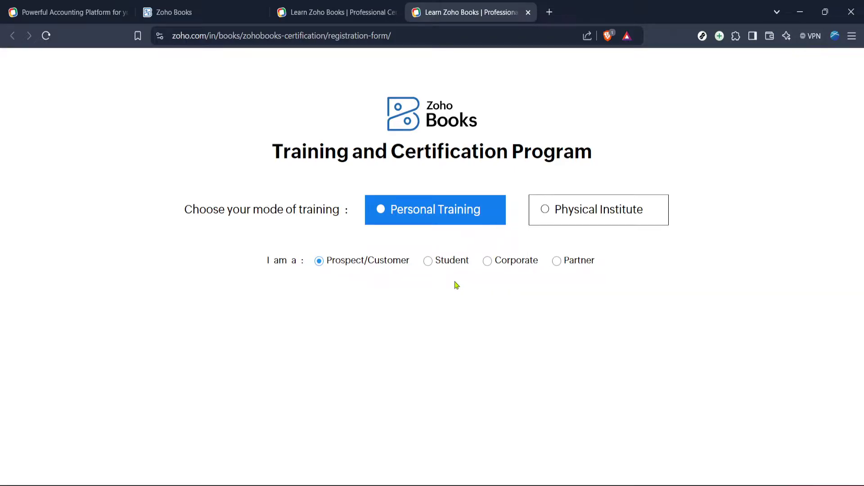
pyautogui.moveTo(409, 305)
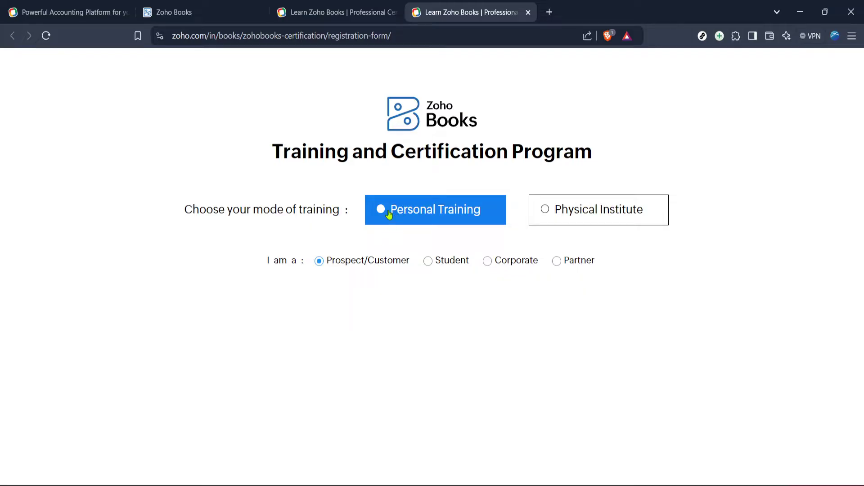
pyautogui.moveTo(462, 223)
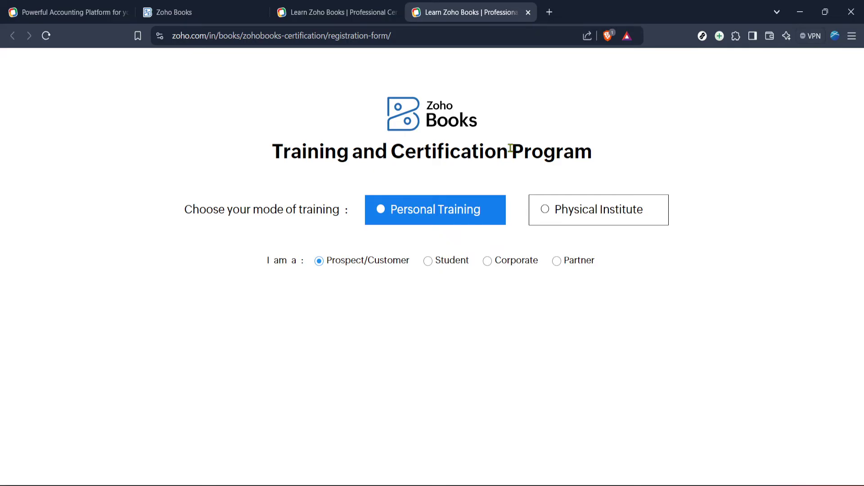
pyautogui.moveTo(513, 134)
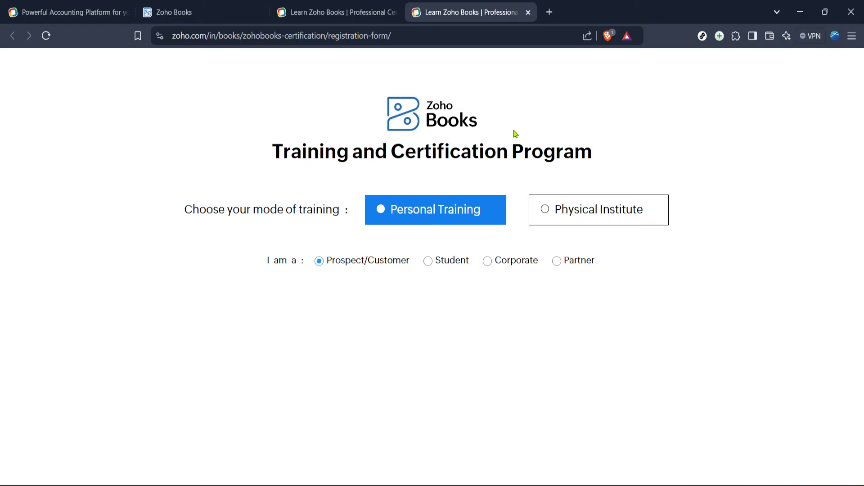
pyautogui.moveTo(519, 141)
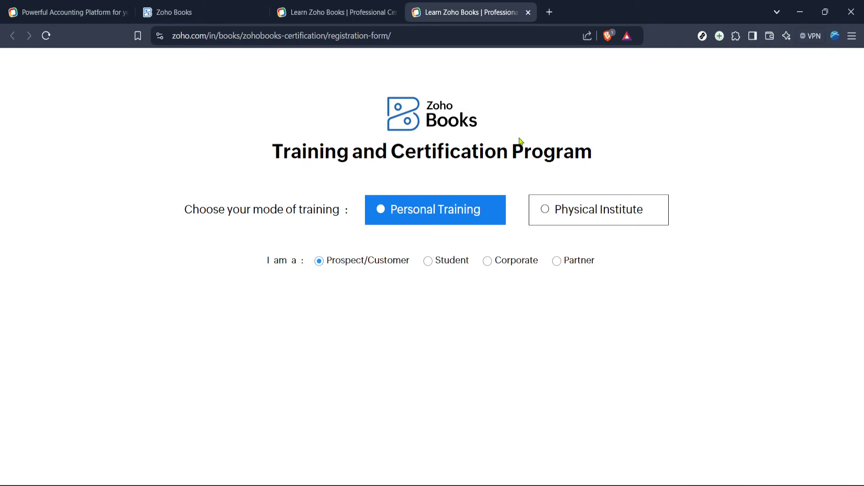
pyautogui.moveTo(517, 138)
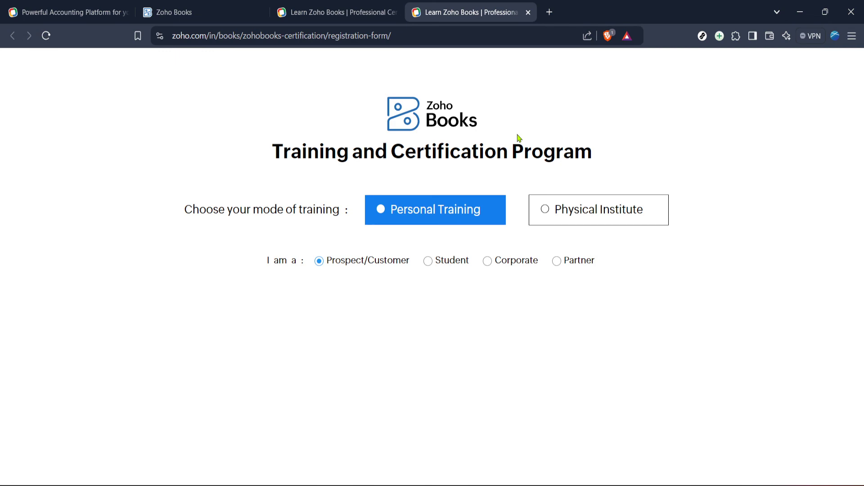